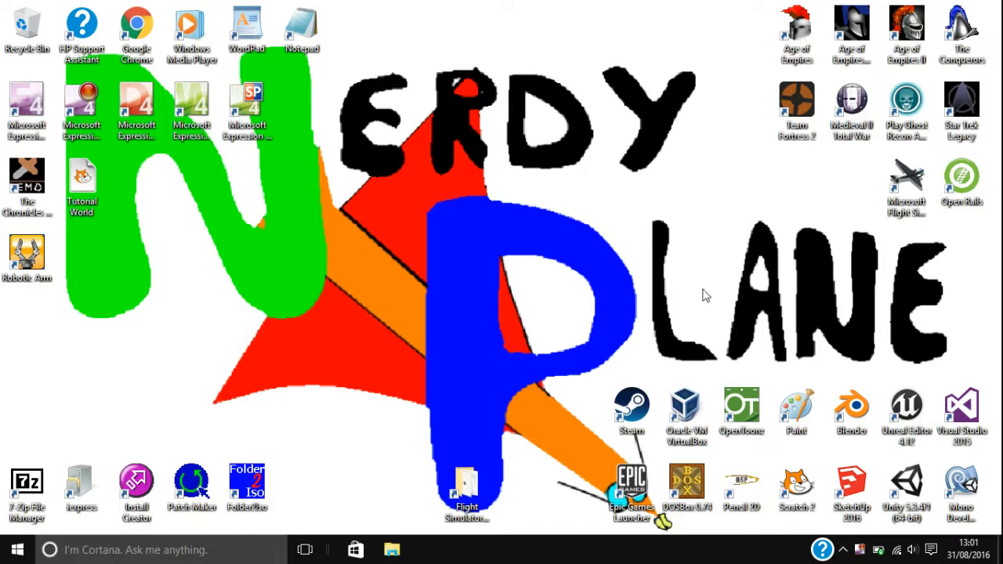
mouse_move(790, 323)
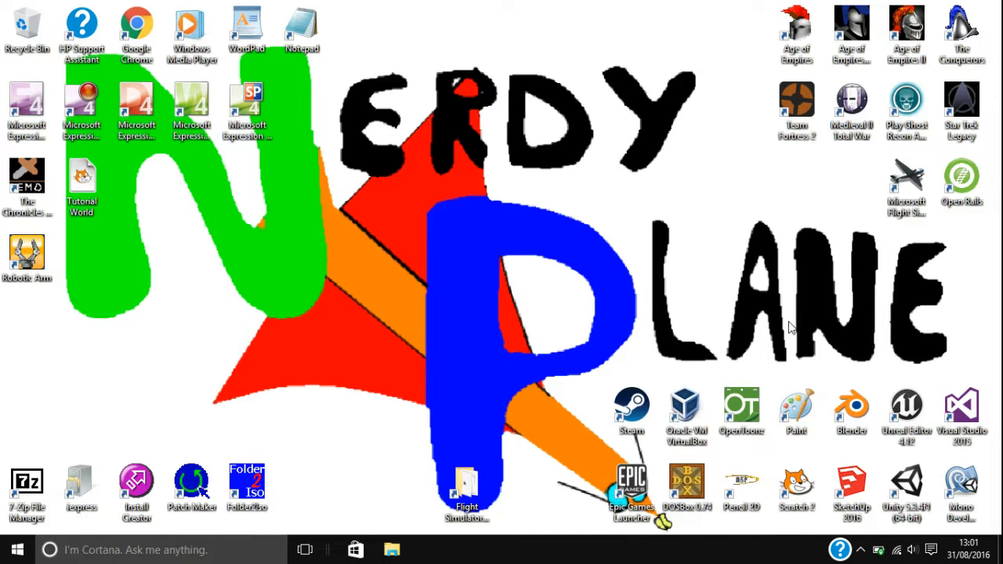
mouse_move(796, 226)
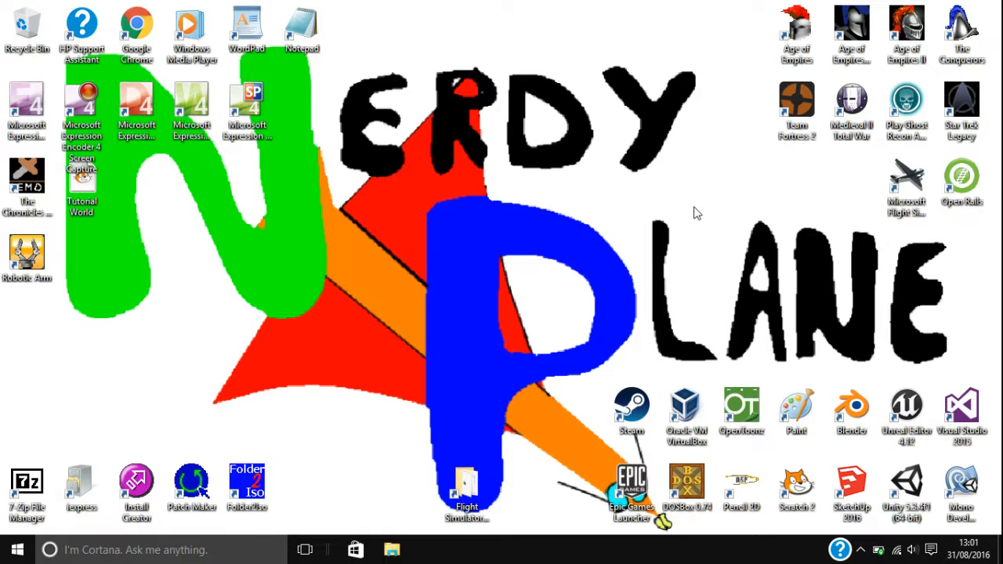
mouse_move(374, 236)
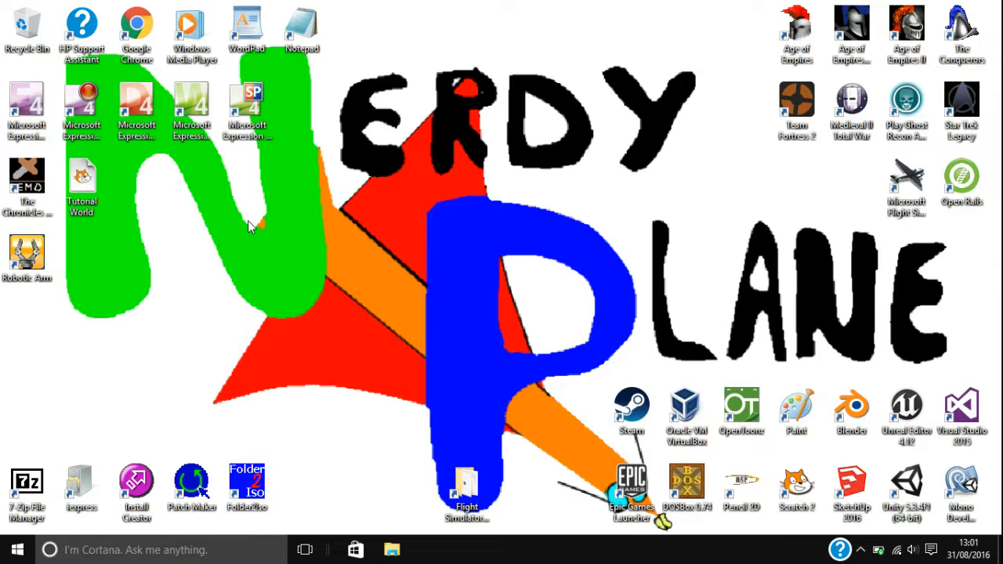
mouse_move(526, 348)
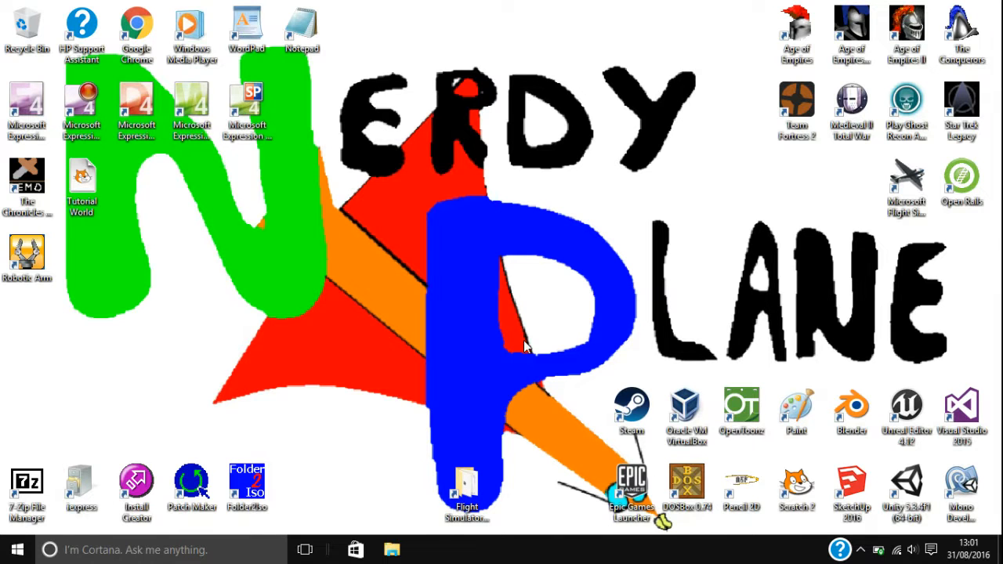
mouse_move(488, 207)
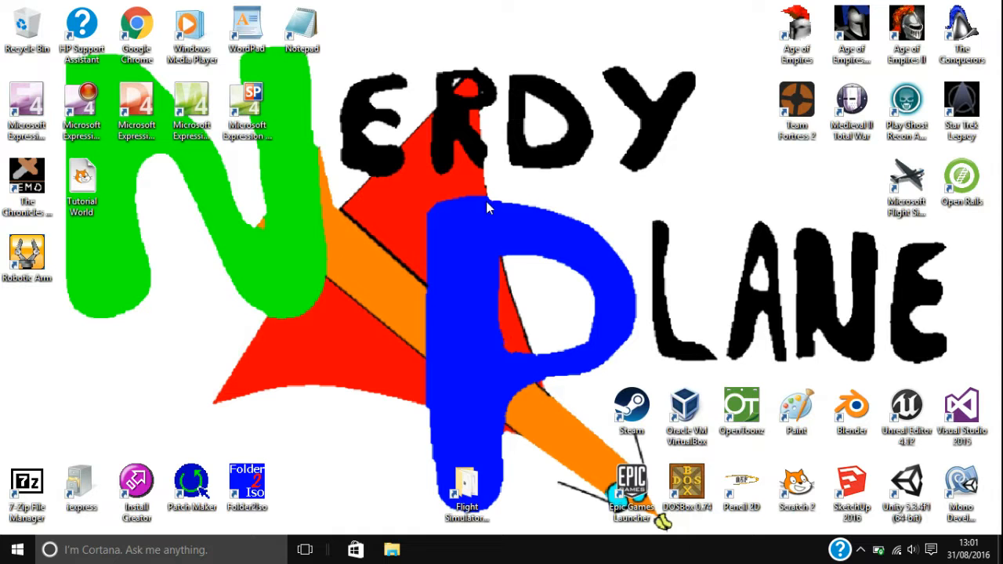
mouse_move(299, 195)
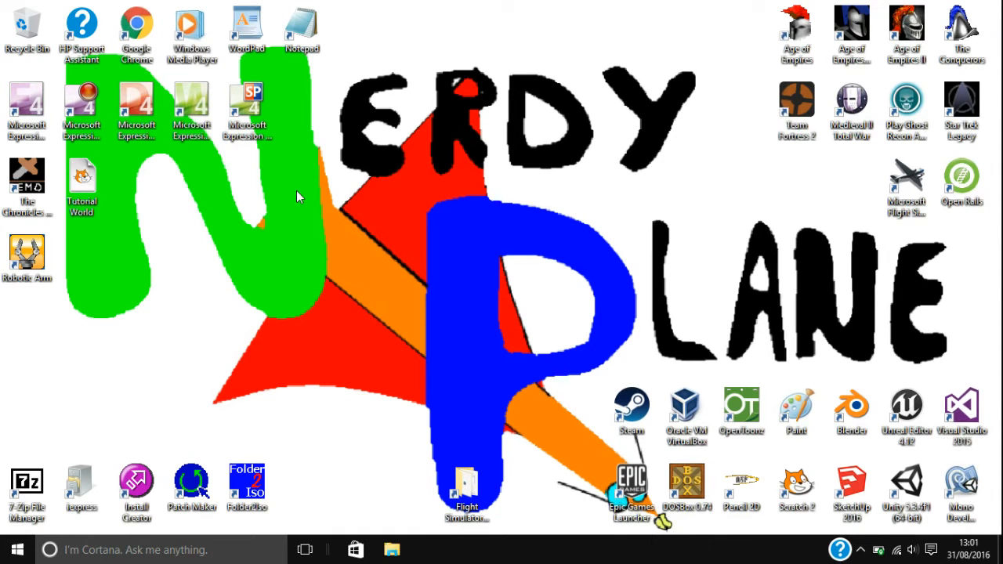
mouse_move(401, 297)
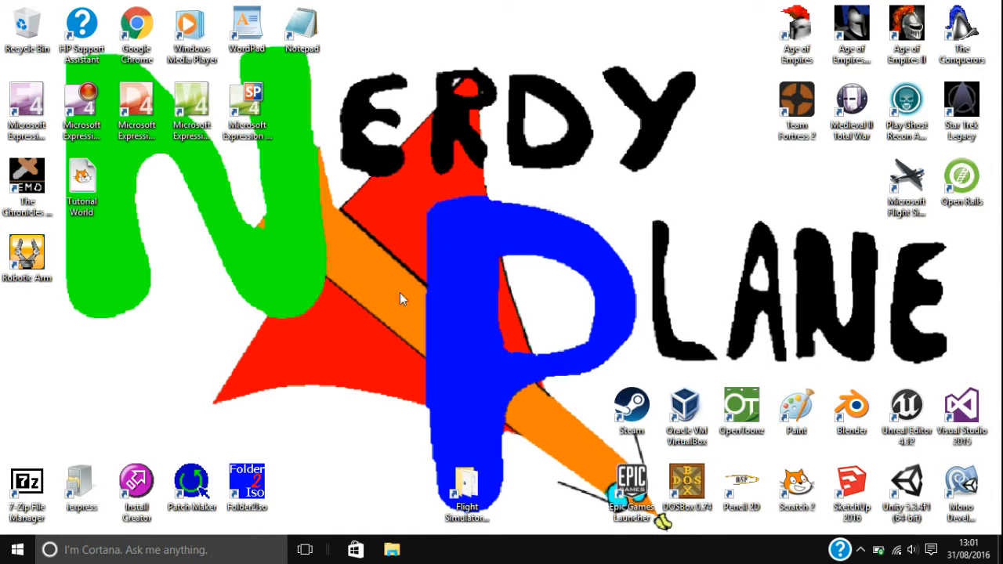
click(135, 24)
text(dosbox)
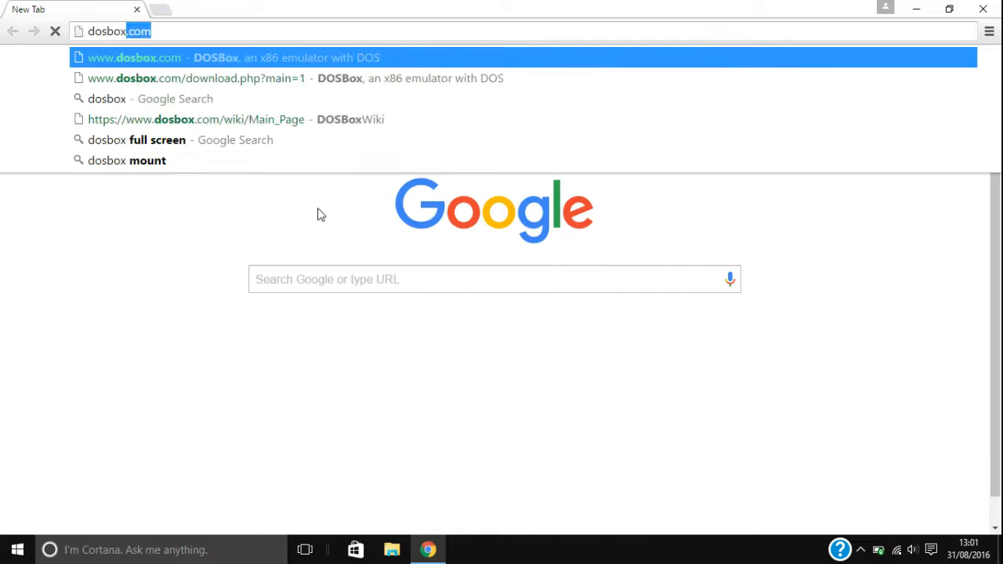
click(134, 57)
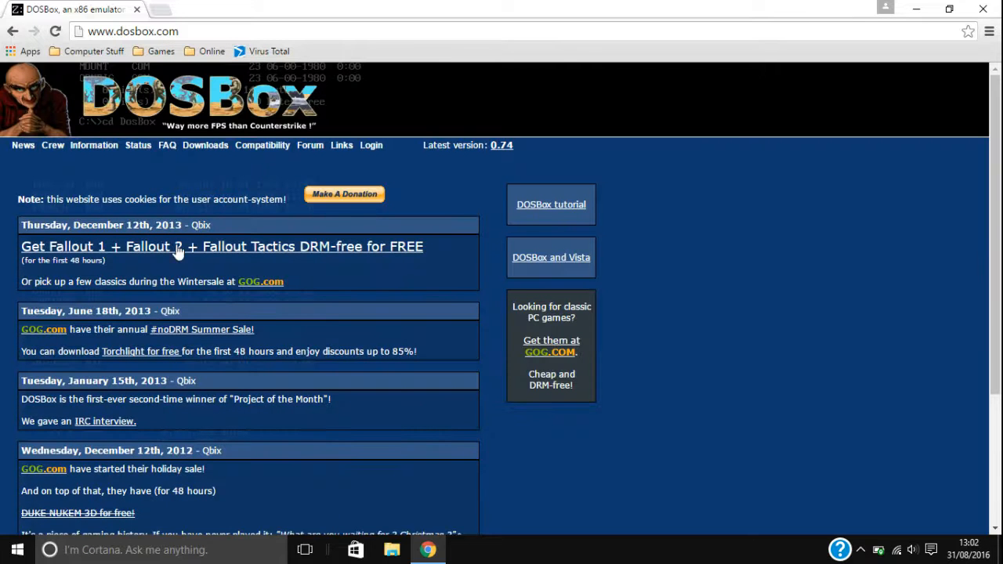
Step: Go to the Downloads page and look over the DOSBox 0.74 builds, frontends and translations
click(203, 144)
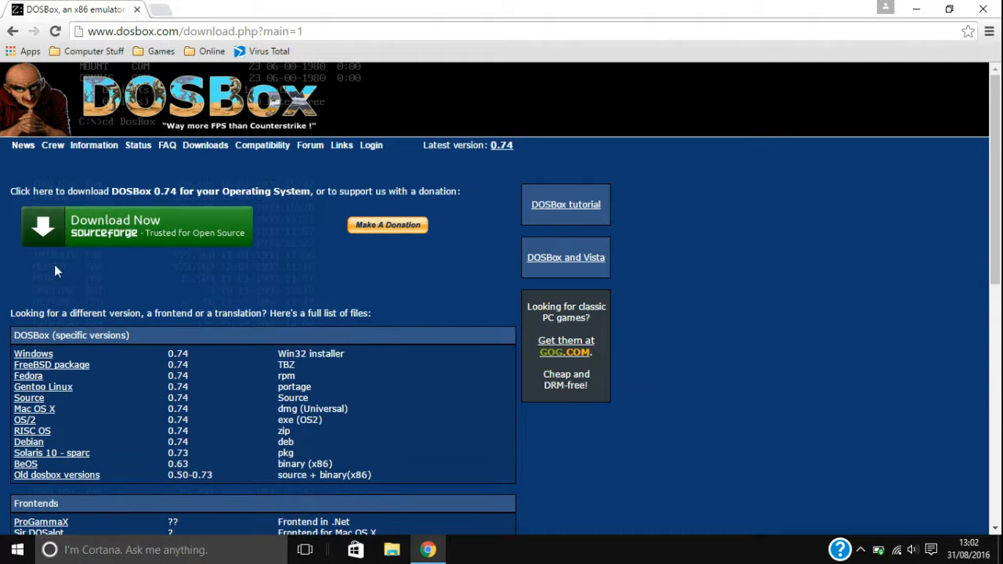
mouse_move(42, 273)
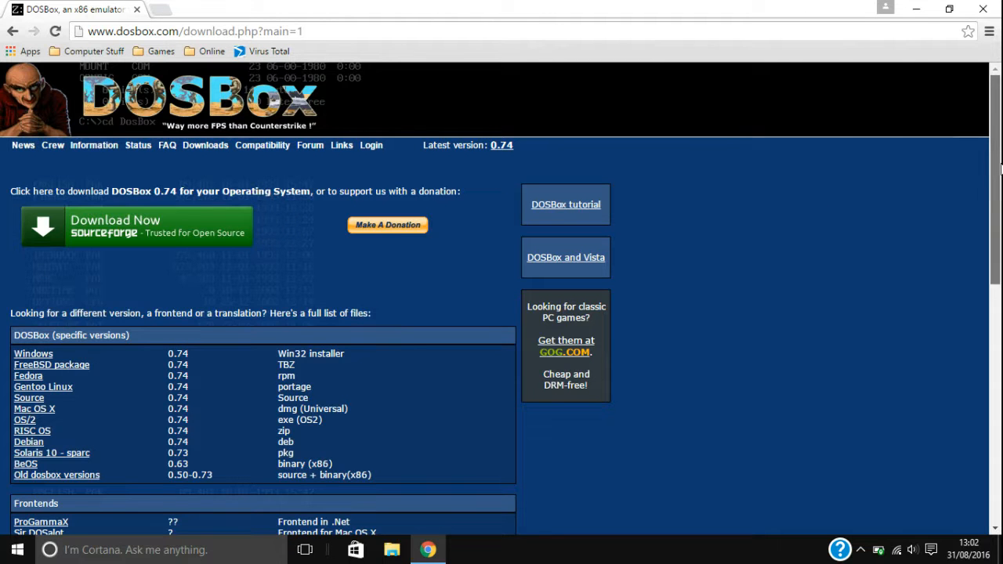
scroll(down, 3)
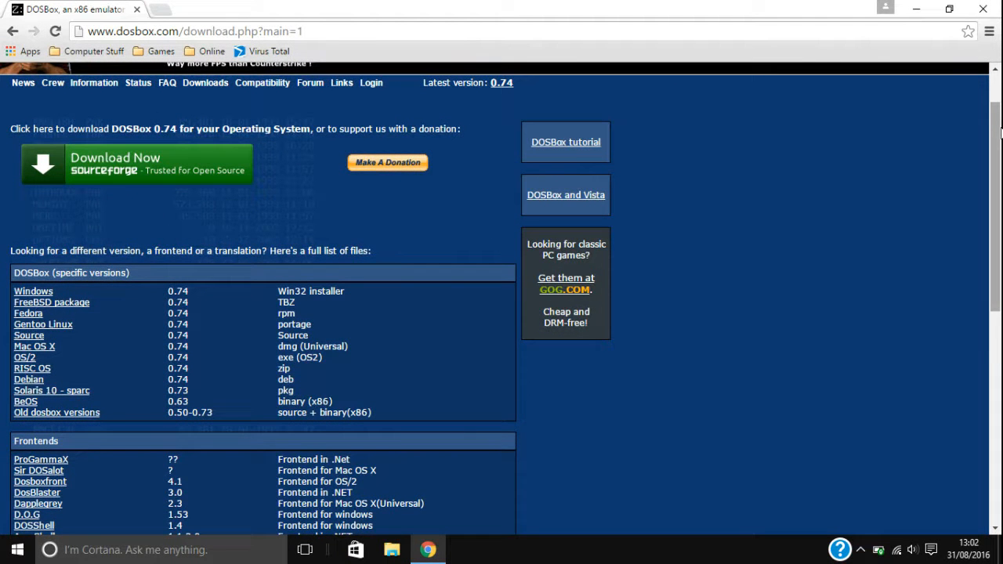
scroll(up, 3)
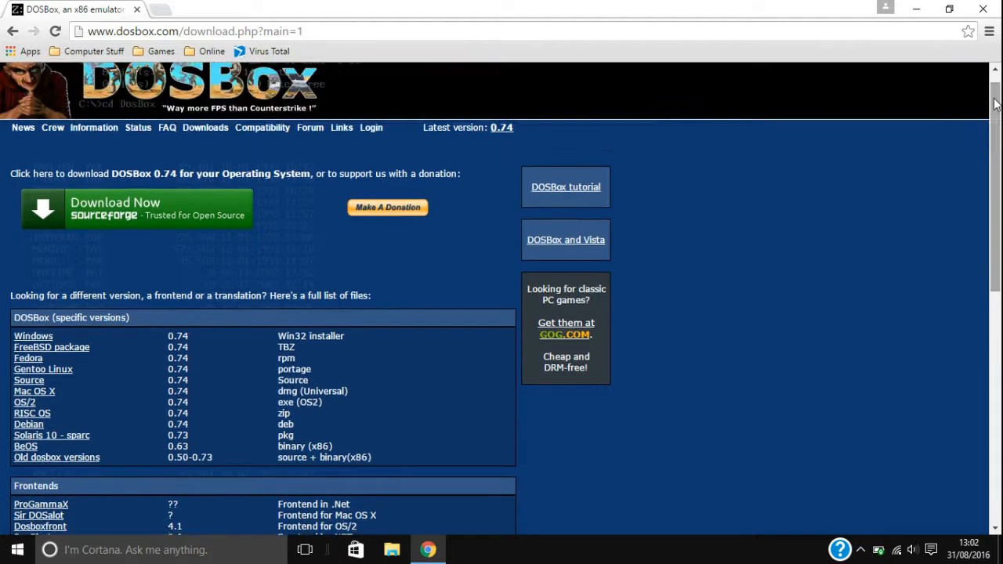
scroll(down, 3)
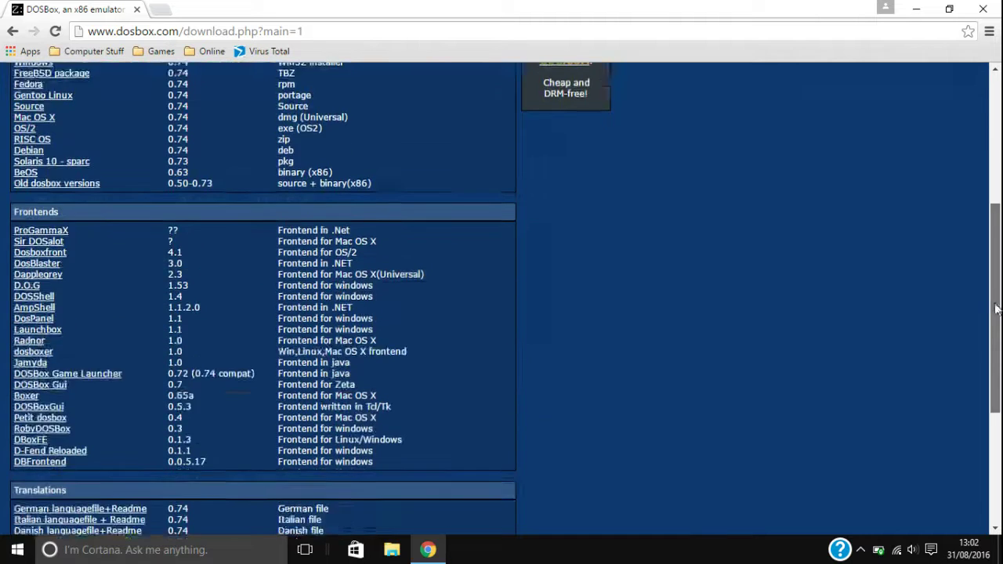
scroll(up, 3)
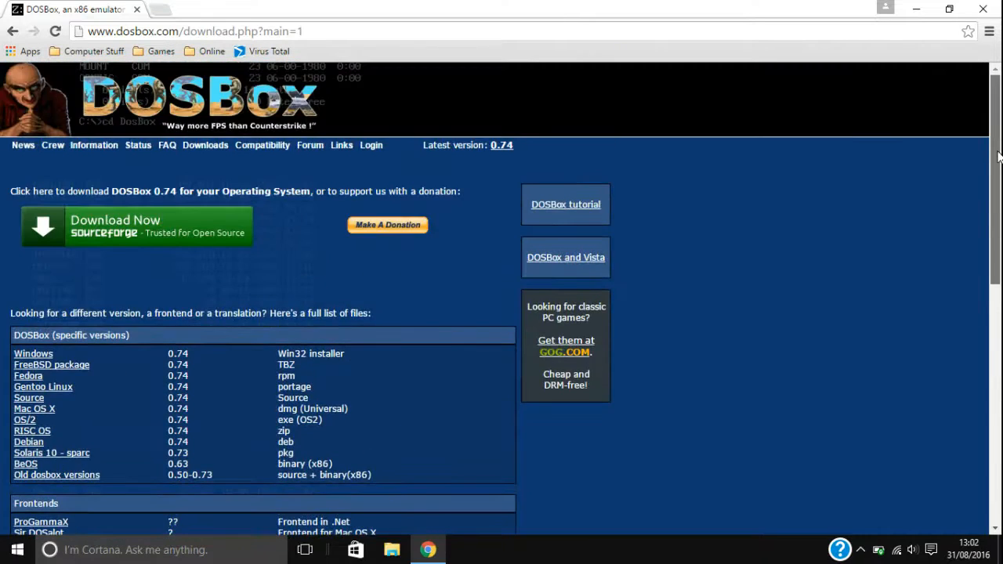
scroll(down, 3)
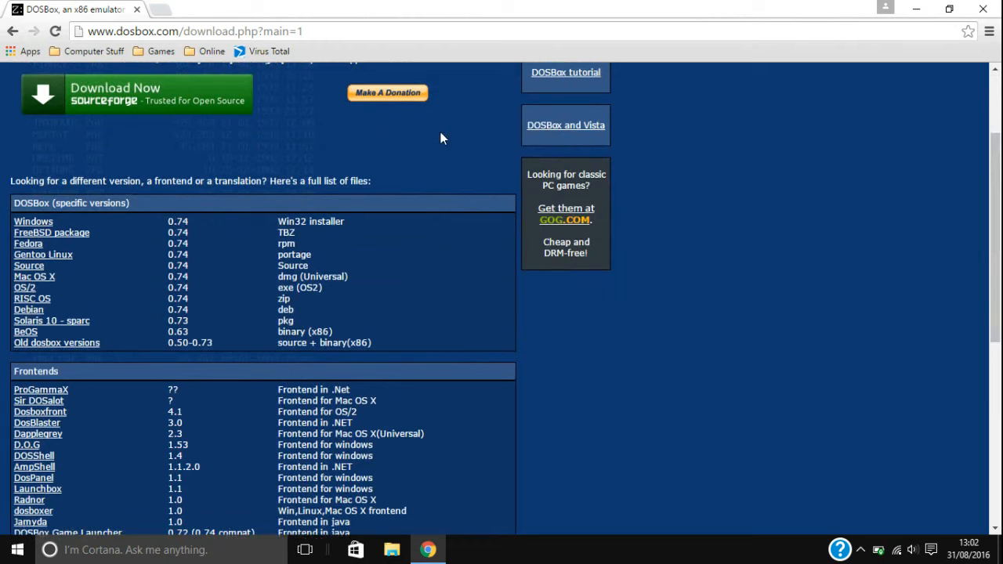
mouse_move(33, 221)
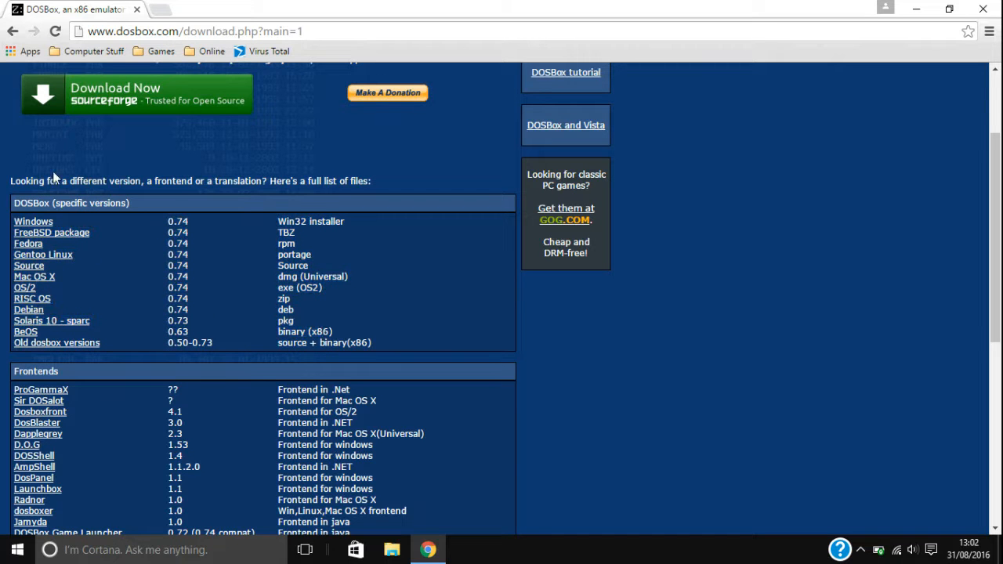
mouse_move(312, 213)
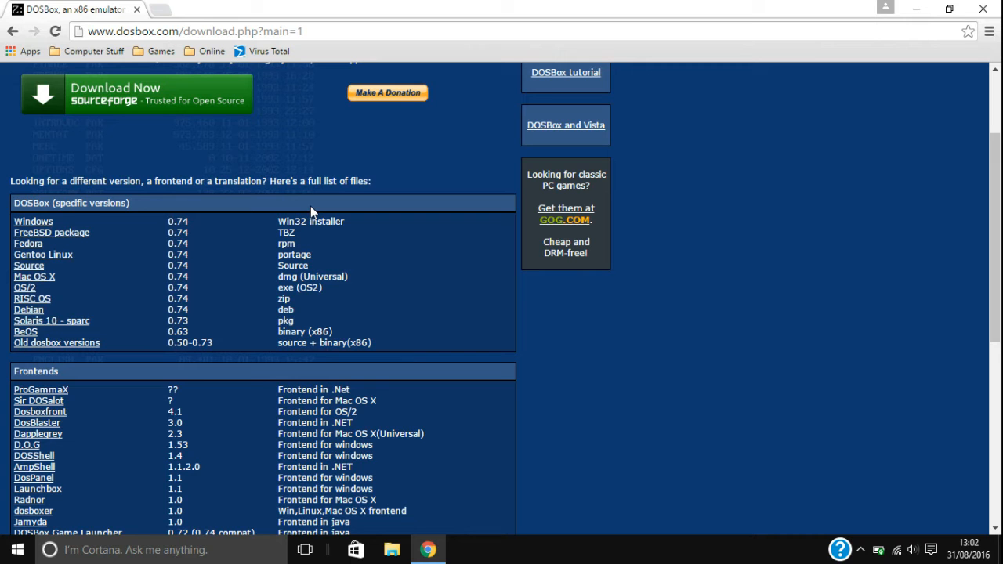
mouse_move(168, 263)
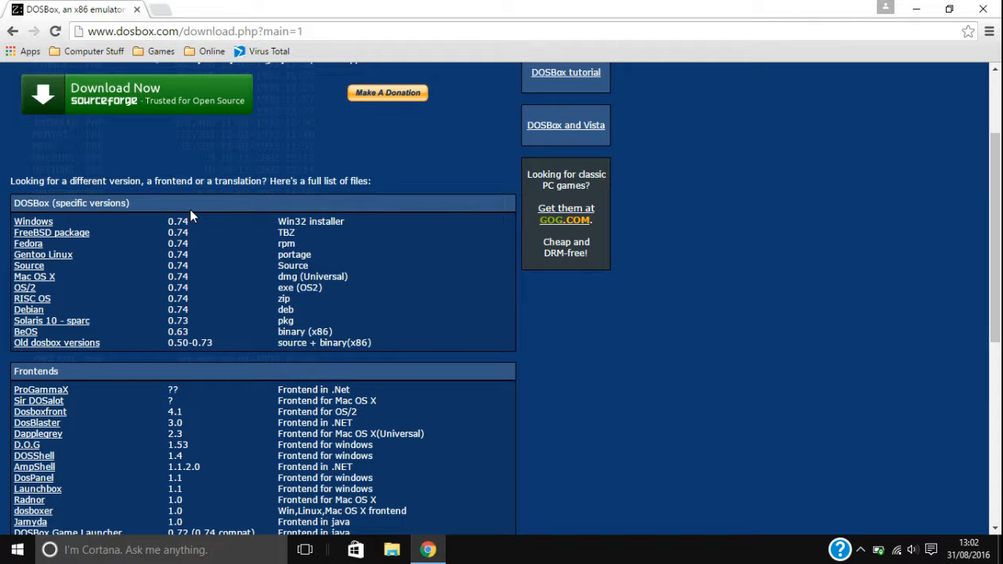
mouse_move(253, 229)
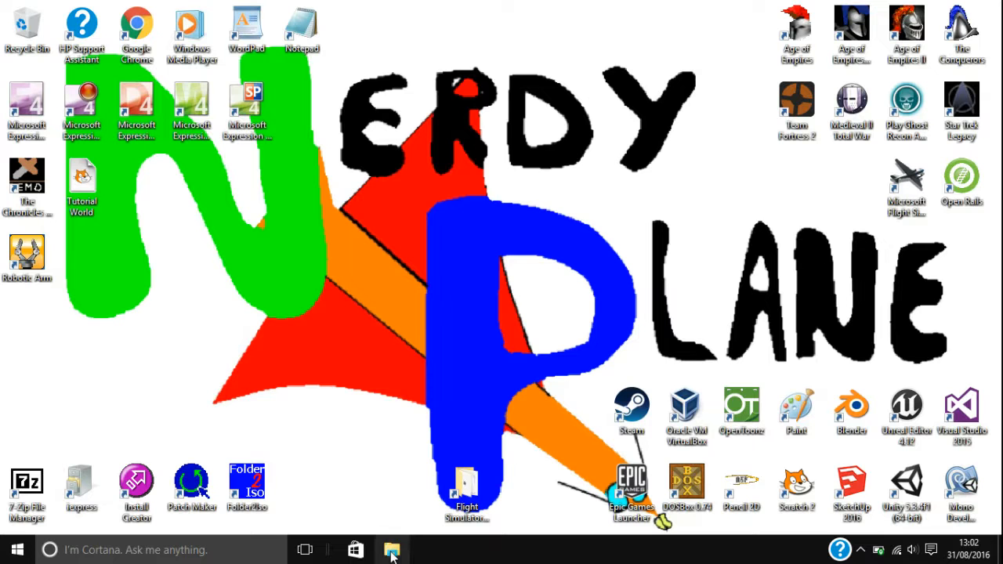
Step: Browse to the Downloads folder and select DOSBox0.74-win32-installer
click(392, 548)
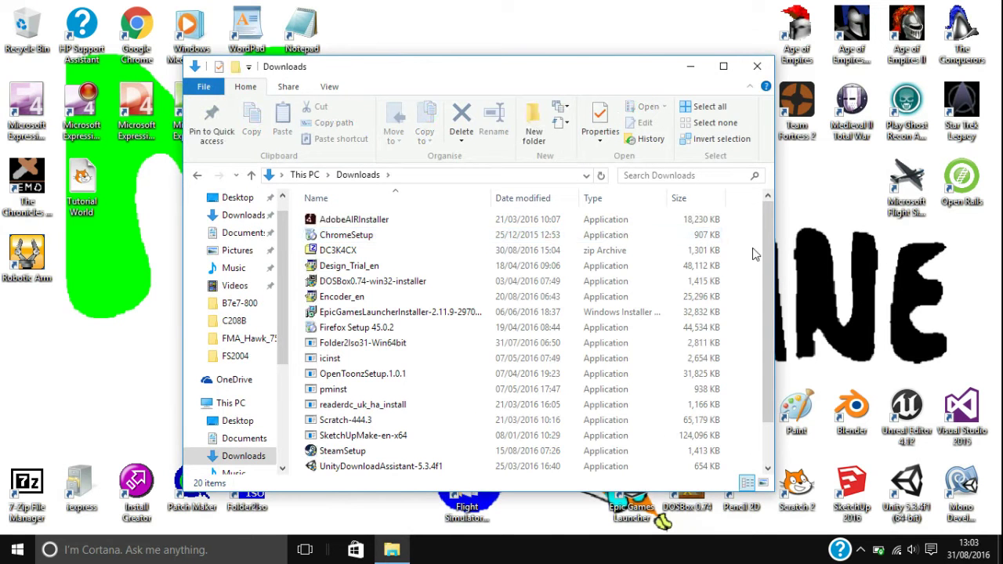
mouse_move(753, 178)
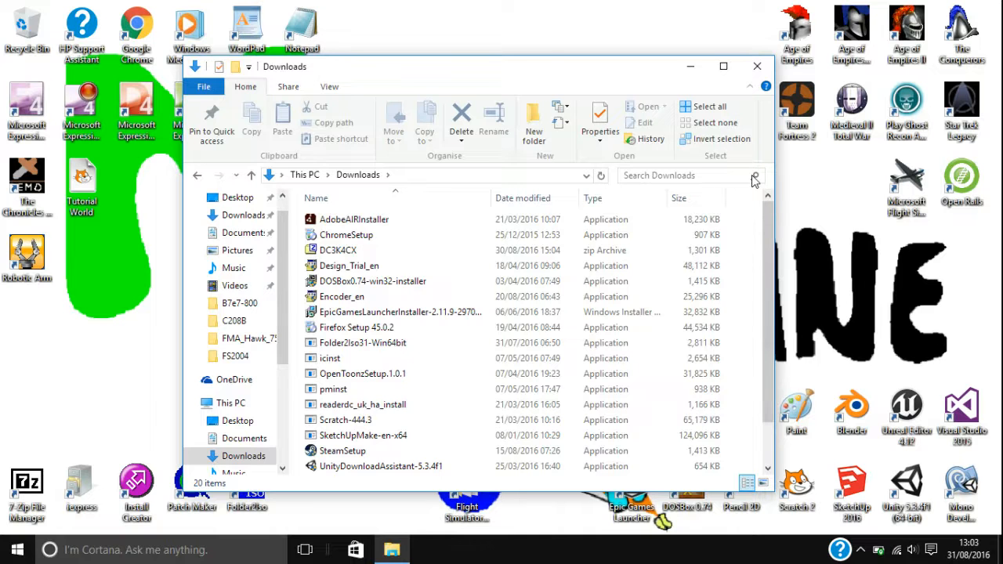
mouse_move(832, 194)
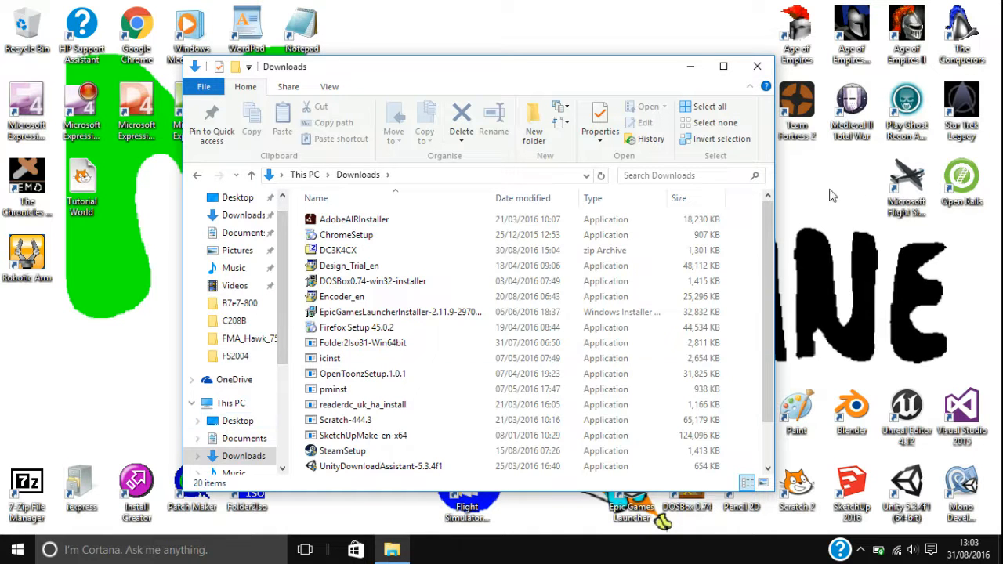
scroll(down, 3)
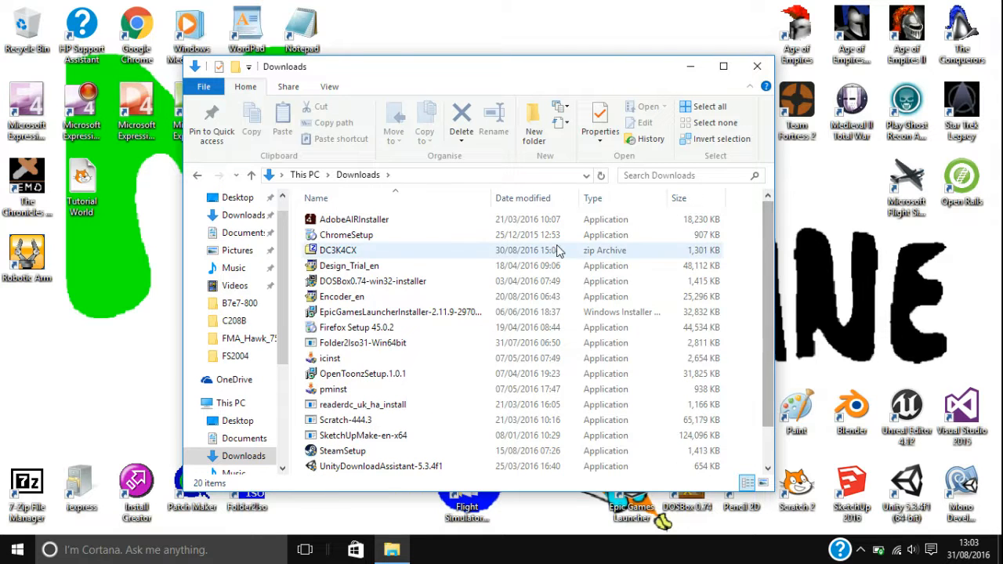
mouse_move(373, 290)
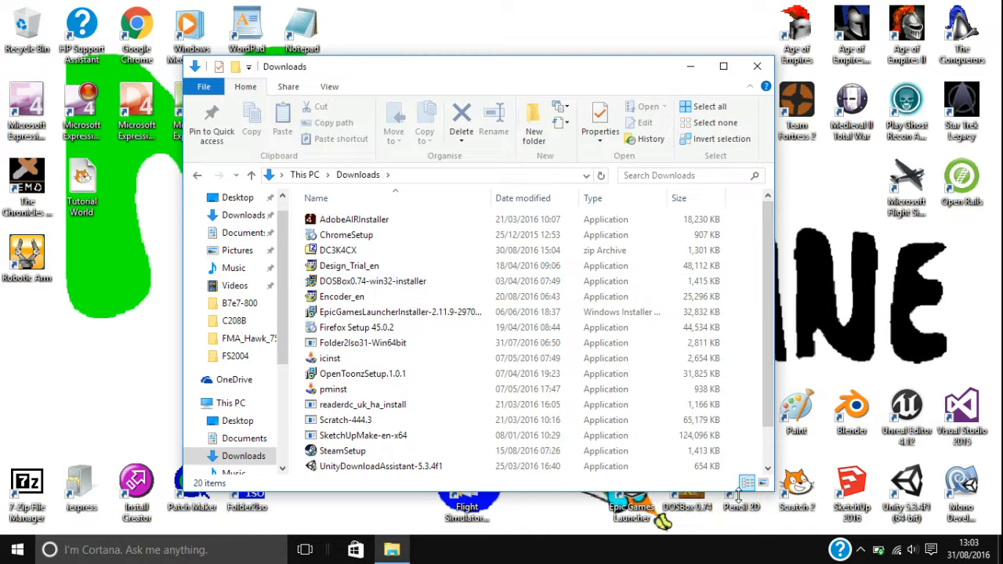
mouse_move(827, 382)
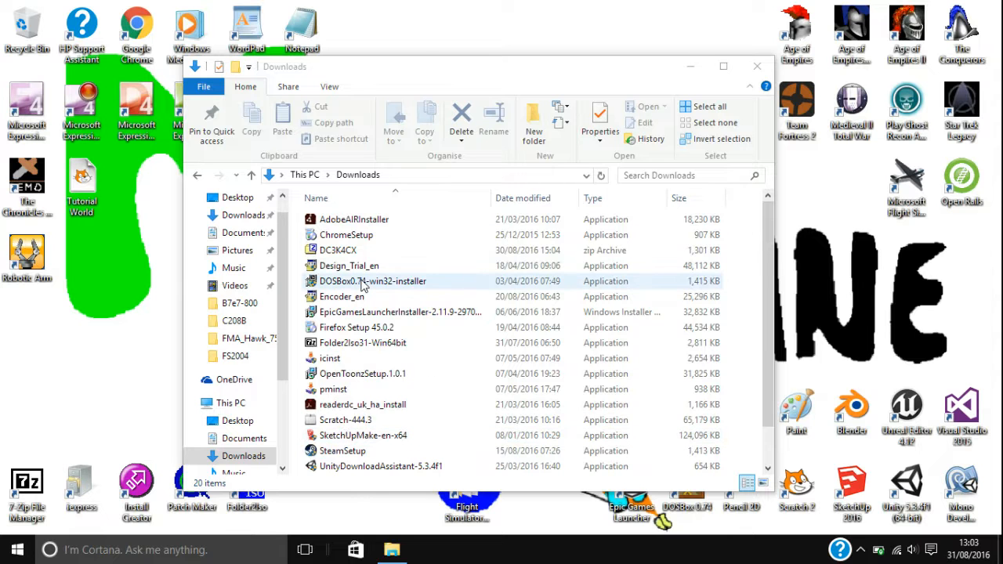
click(373, 280)
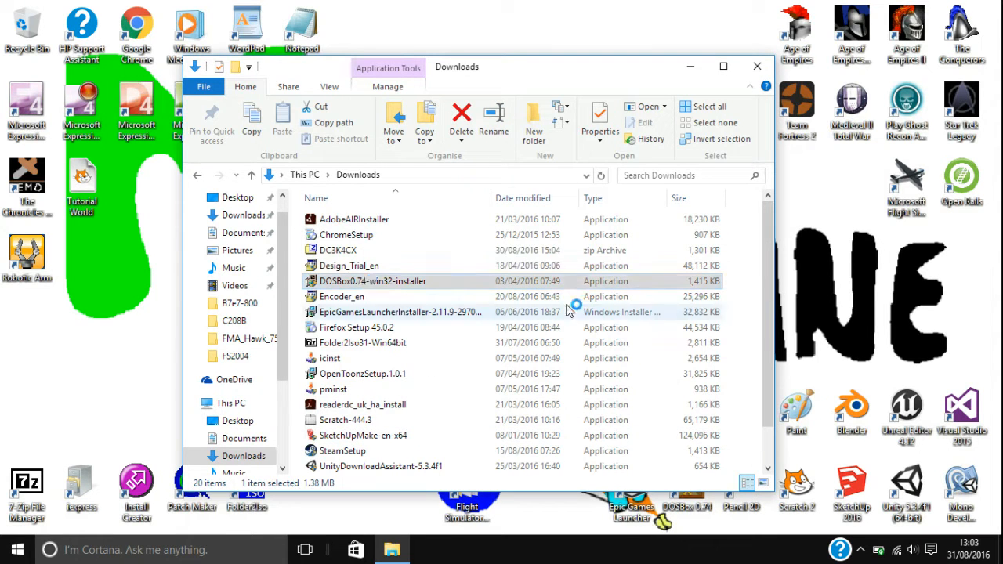
Step: Run the installer, accept the license and keep the default components including the desktop shortcut
double_click(354, 280)
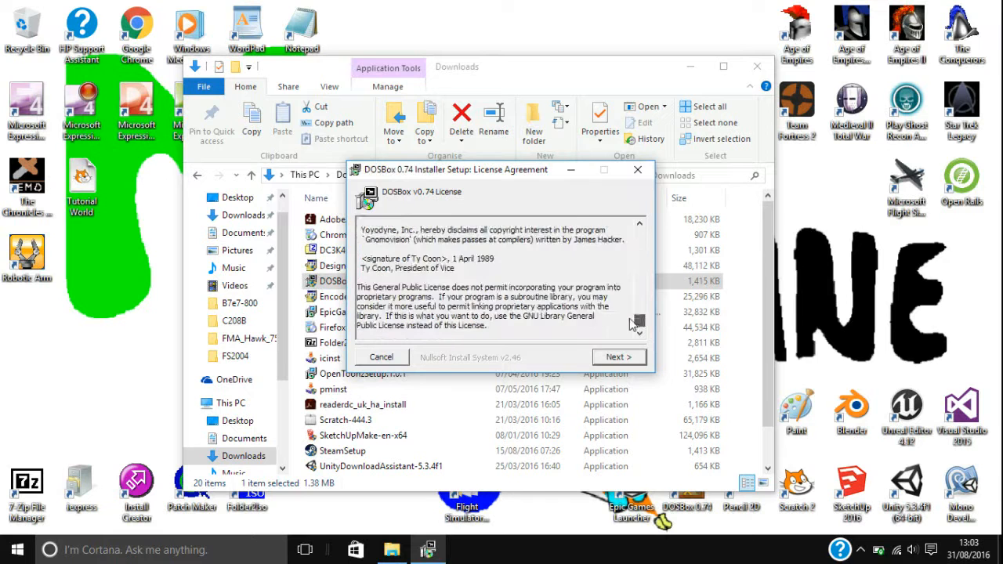
click(619, 357)
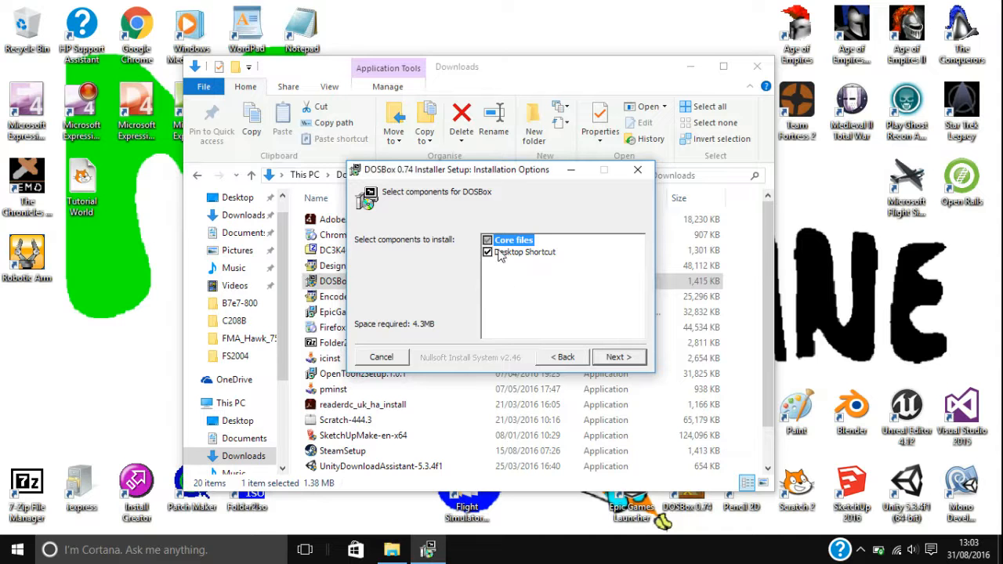
click(523, 251)
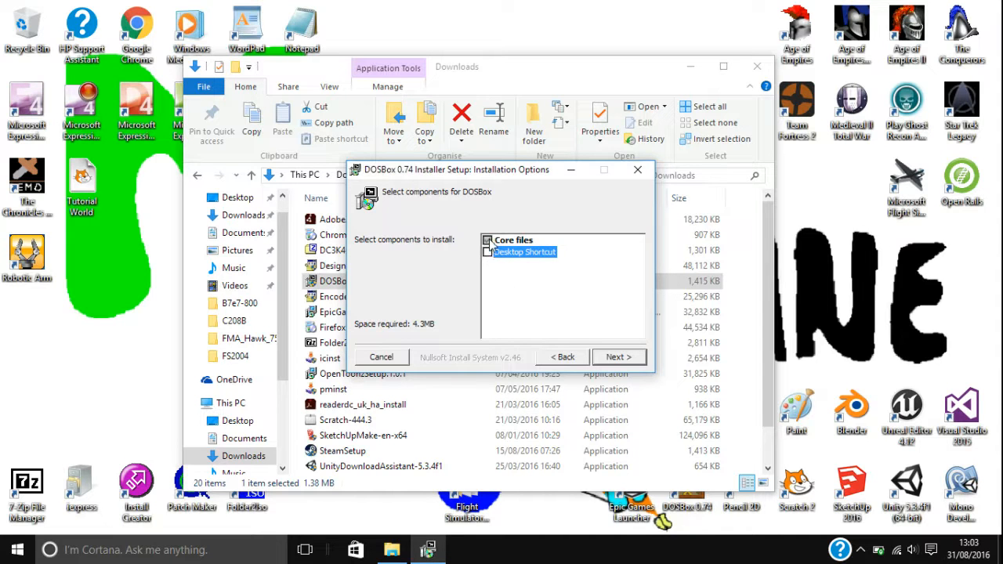
click(488, 250)
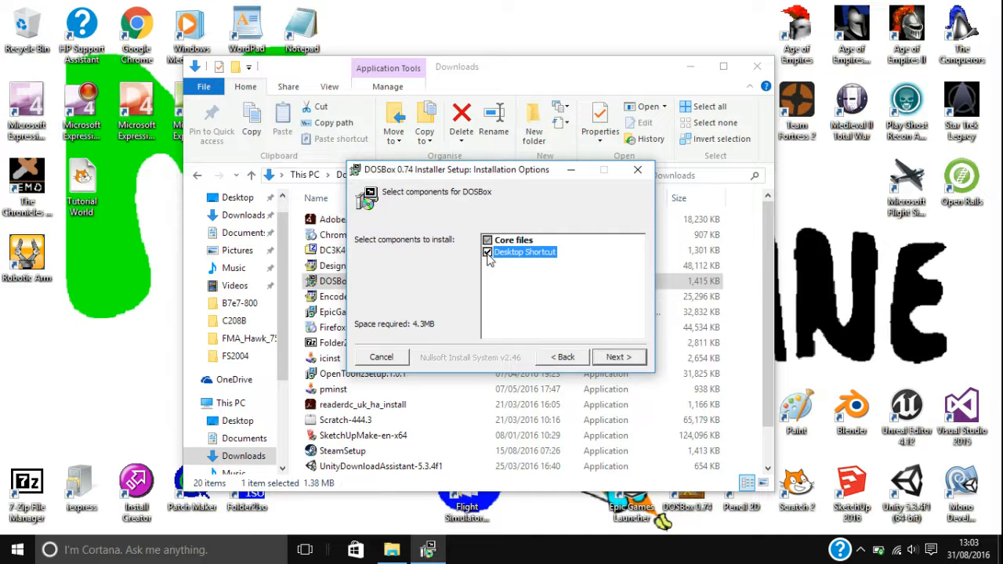
click(617, 357)
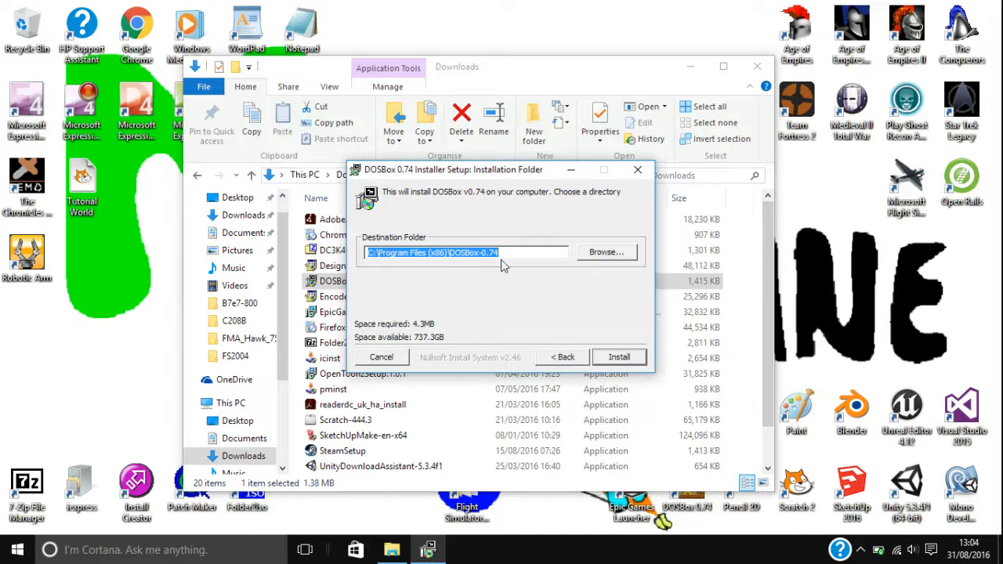
mouse_move(401, 366)
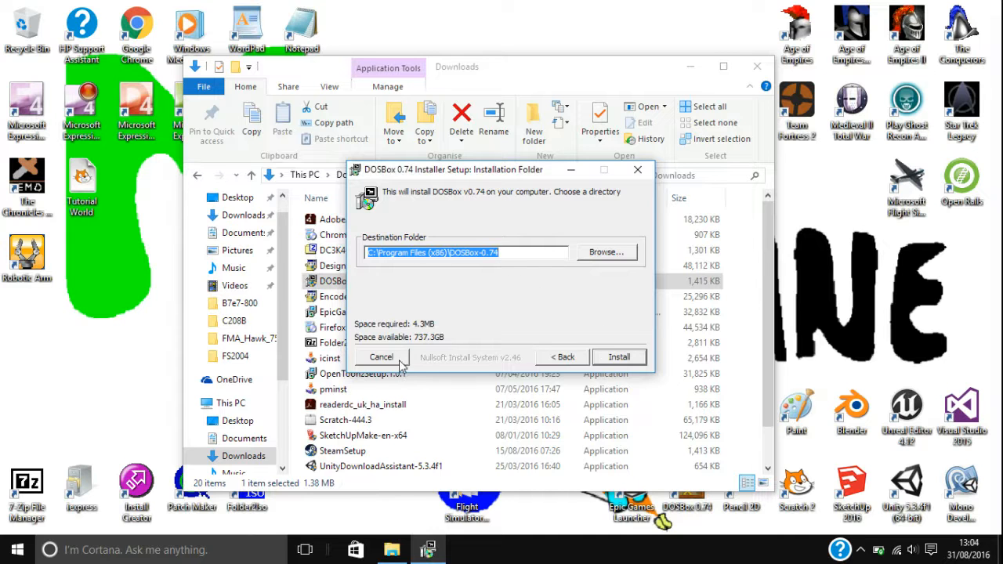
Step: Recheck the components, install to the default Program Files (x86)\DOSBox-0.74 folder and finish
click(619, 357)
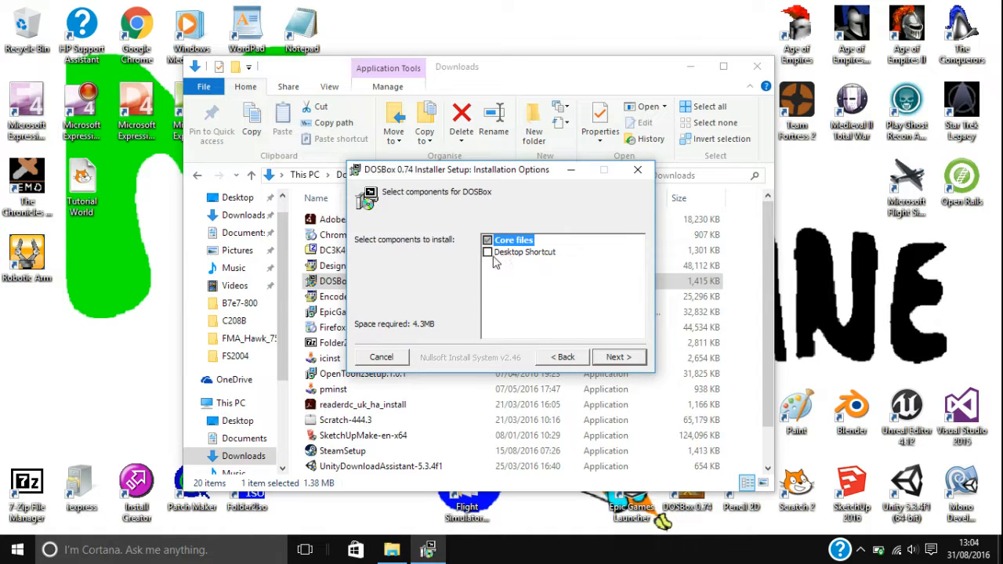
click(488, 253)
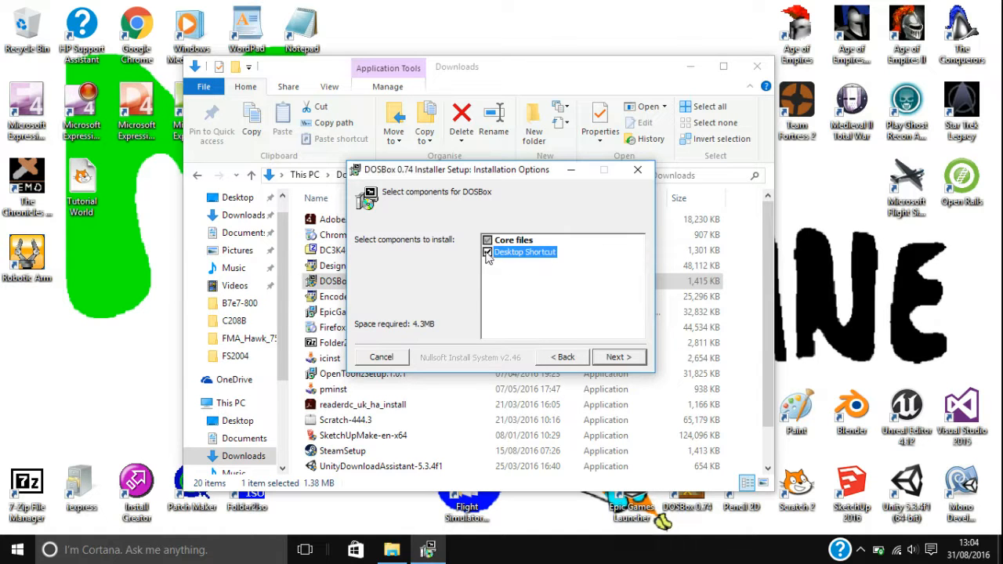
click(487, 250)
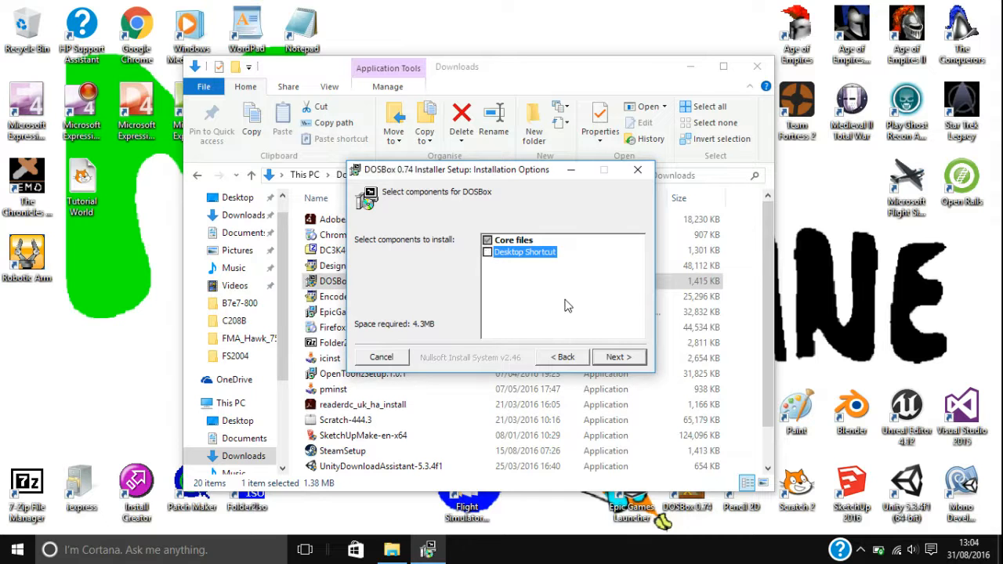
mouse_move(599, 339)
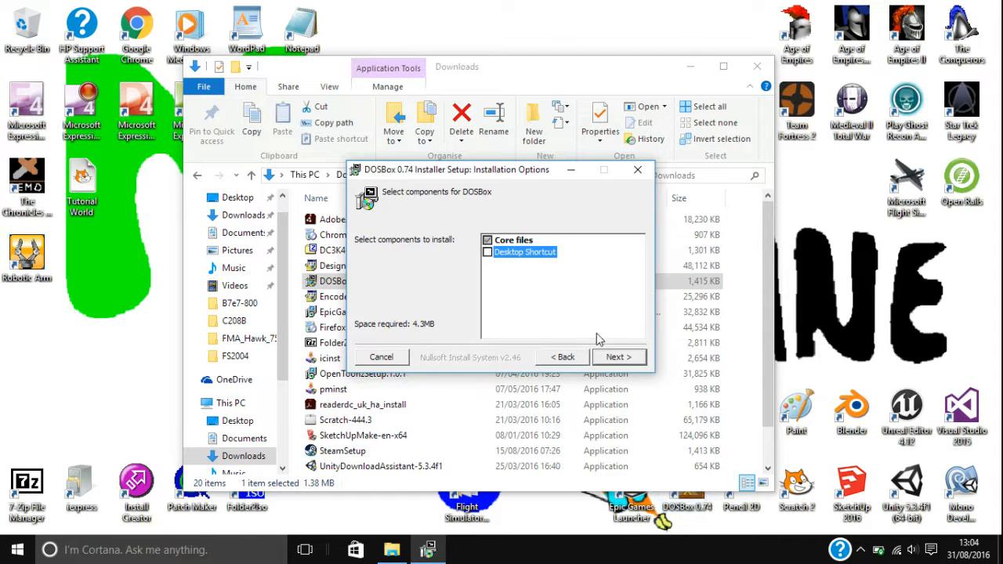
click(617, 358)
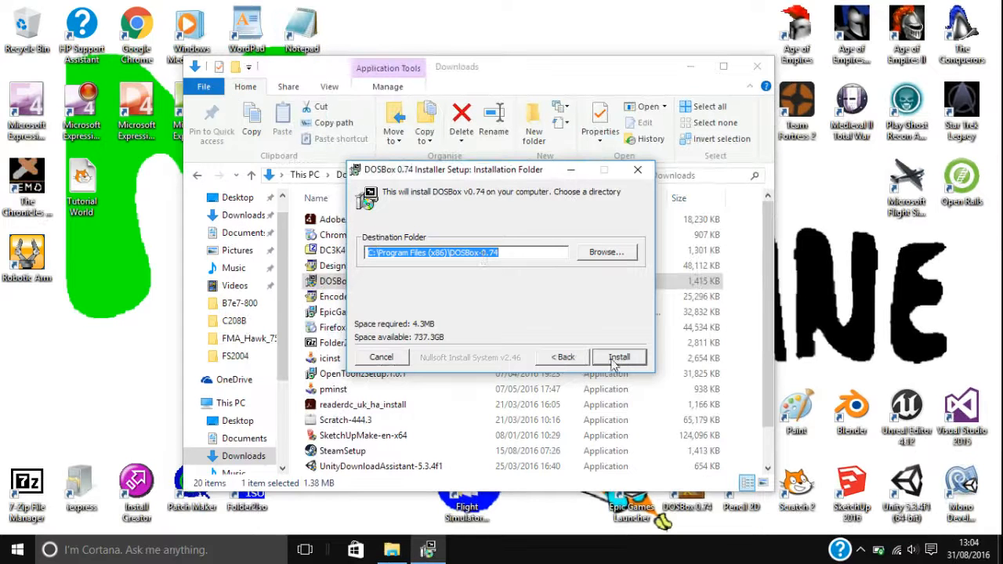
mouse_move(636, 169)
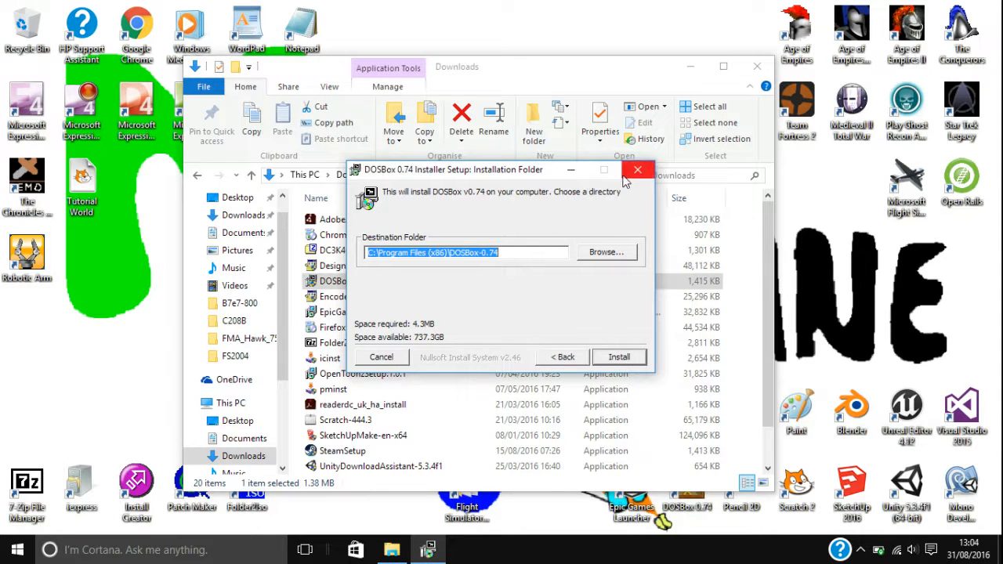
click(636, 169)
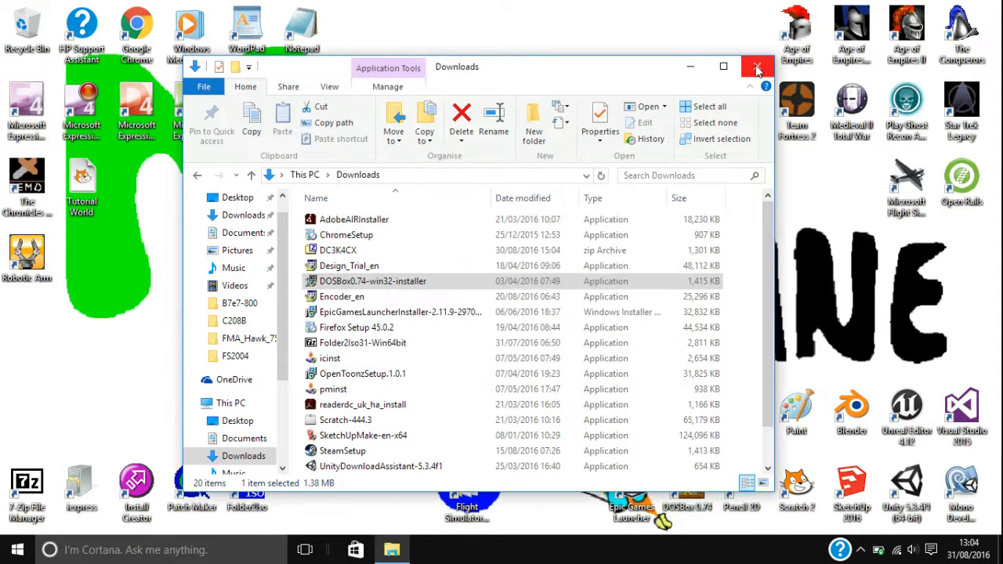
Step: Close File Explorer and launch DOSBox 0.74 from its desktop shortcut to the Z:\> prompt
click(752, 66)
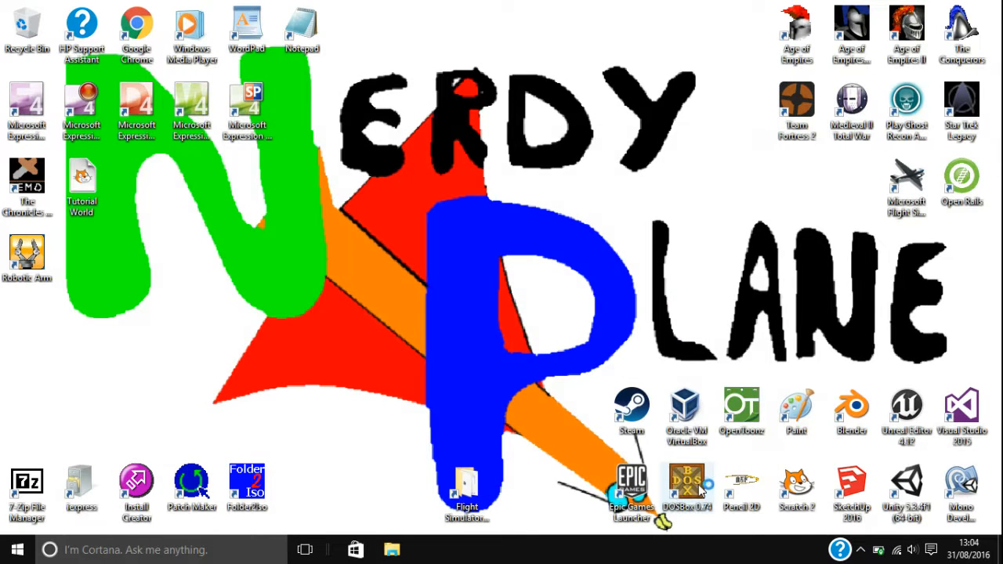
double_click(684, 478)
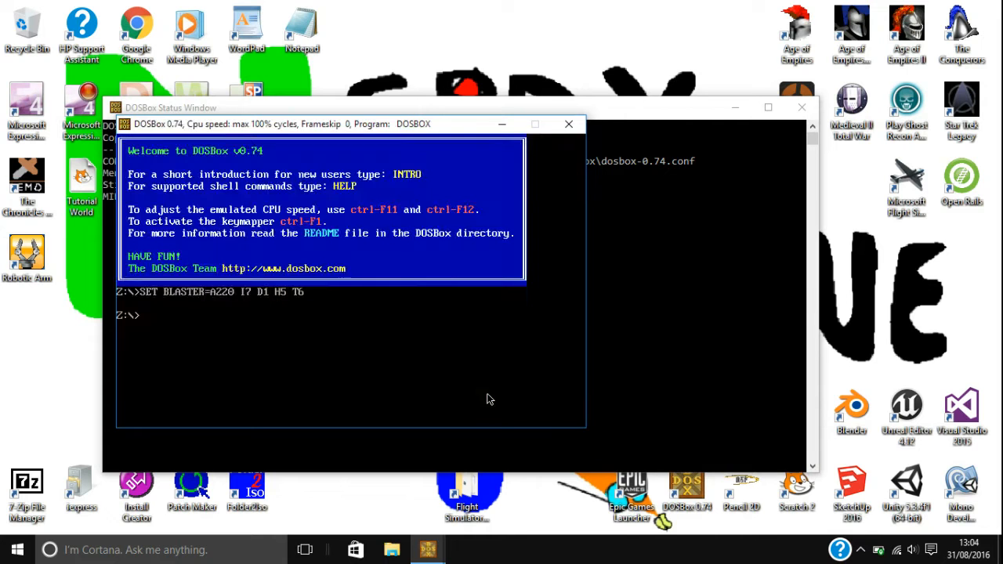
mouse_move(338, 273)
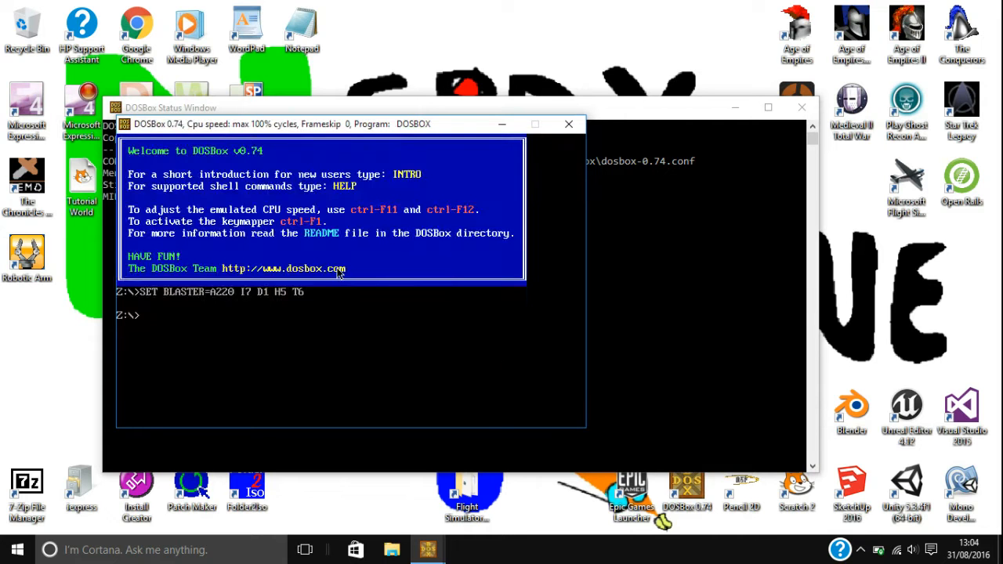
mouse_move(184, 398)
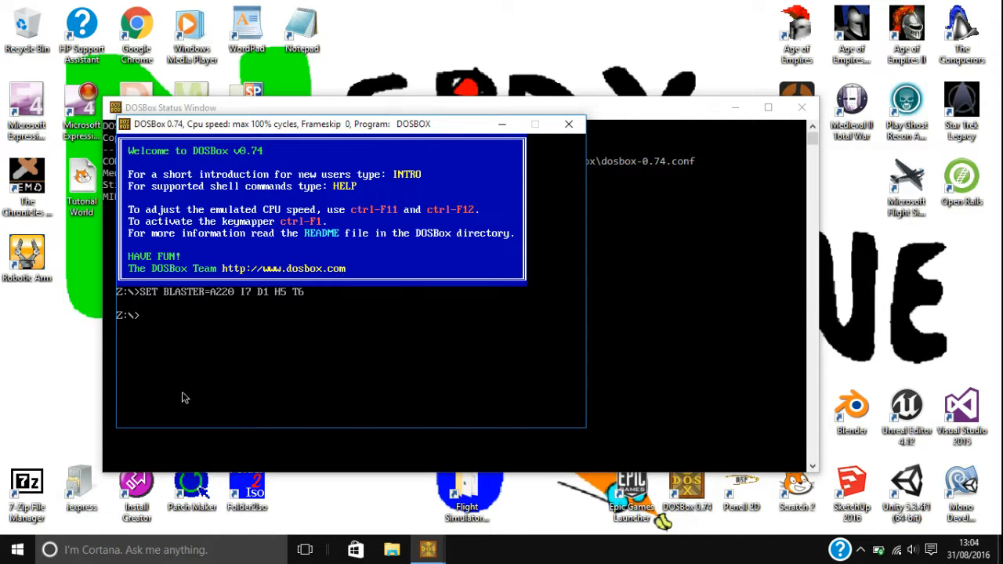